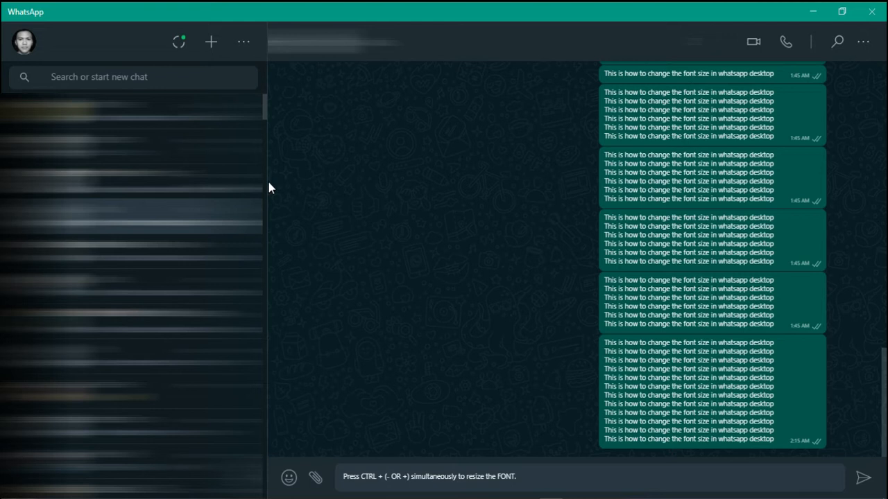
Open WhatsApp's Settings panel from the menu above the chat list
left_click(244, 42)
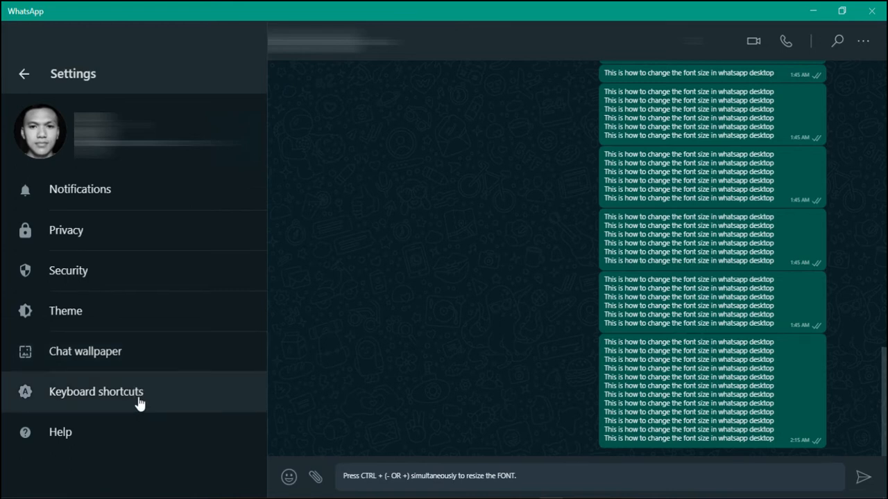
mouse_move(108, 319)
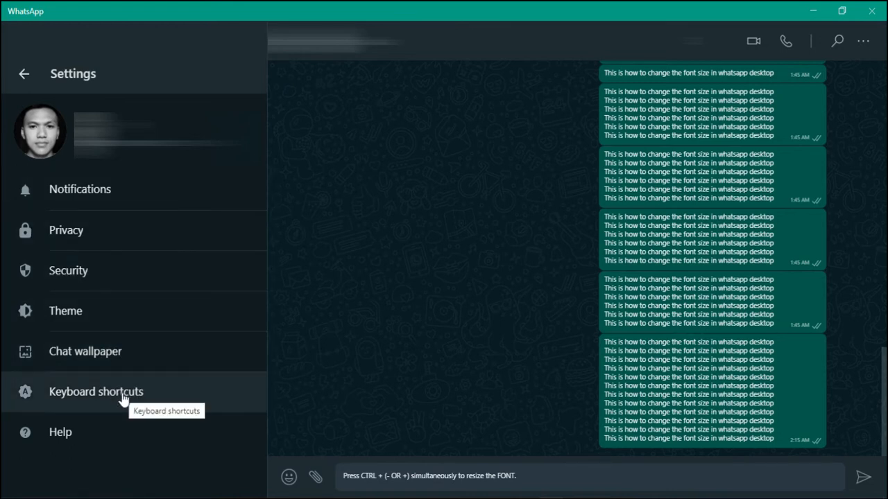
left_click(95, 391)
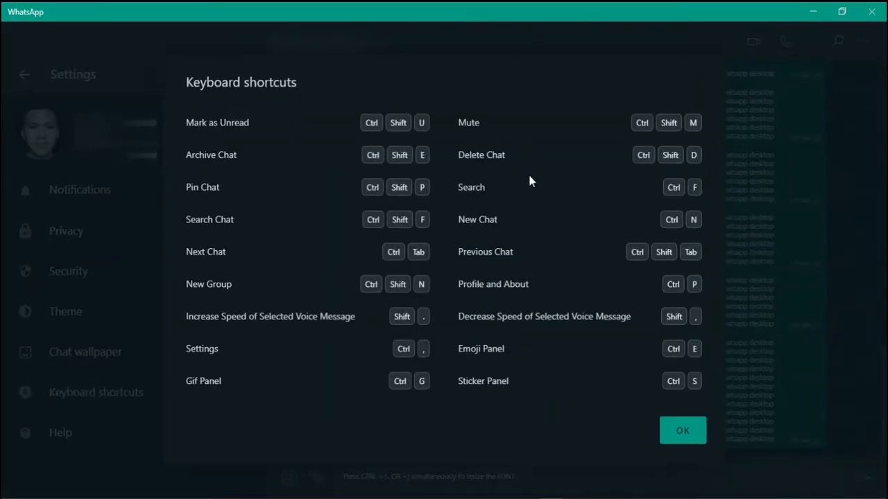
mouse_move(533, 320)
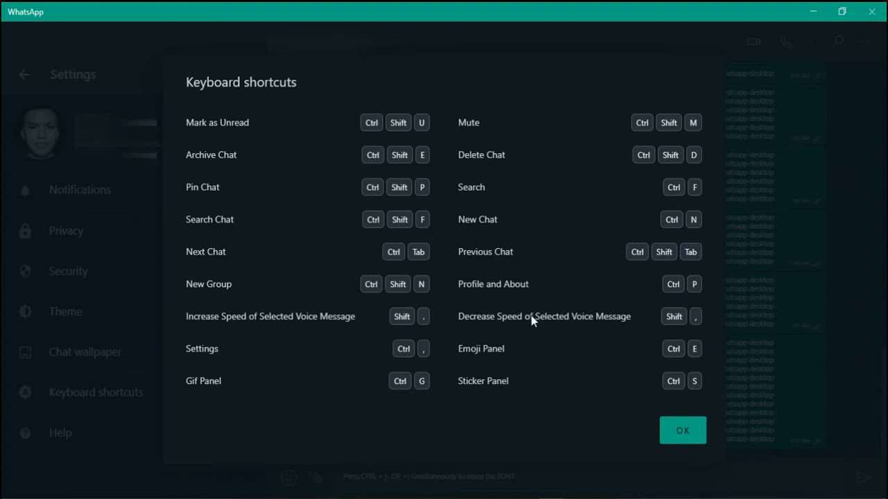
mouse_move(560, 331)
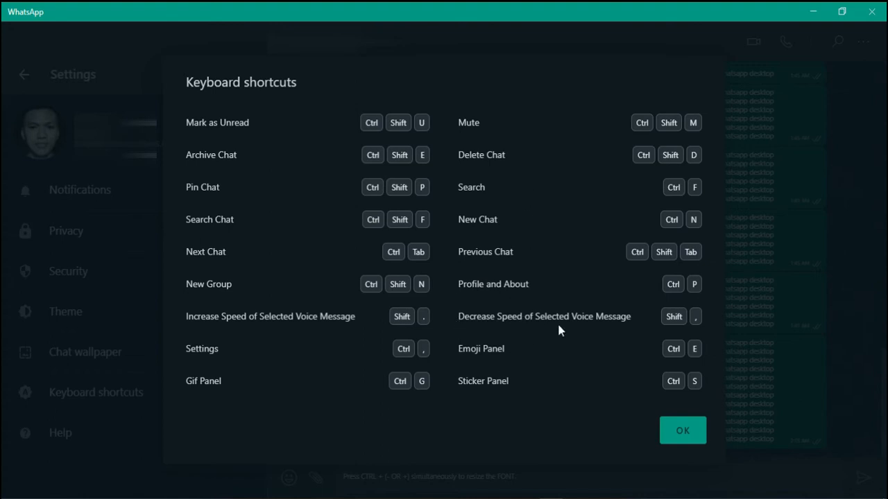
mouse_move(609, 349)
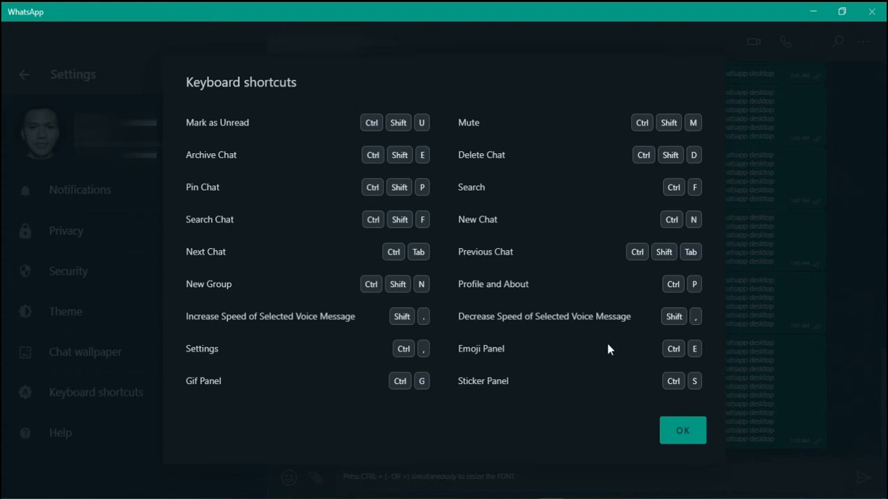
mouse_move(599, 350)
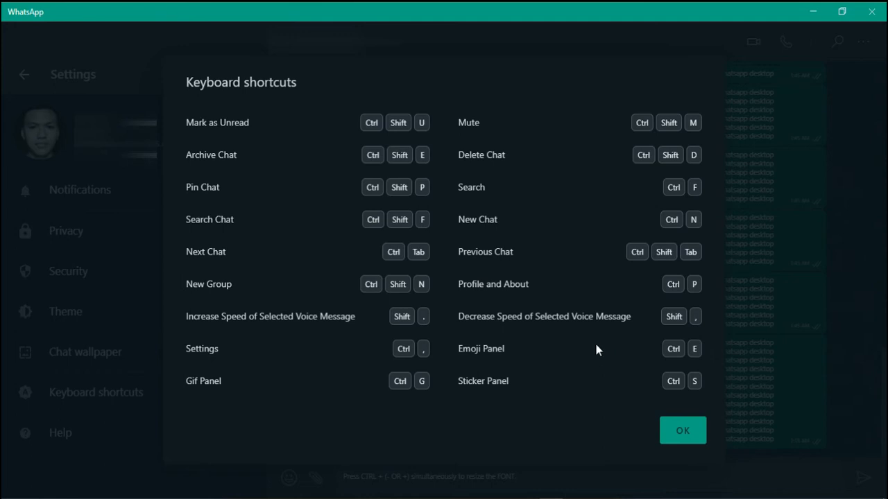
mouse_move(593, 351)
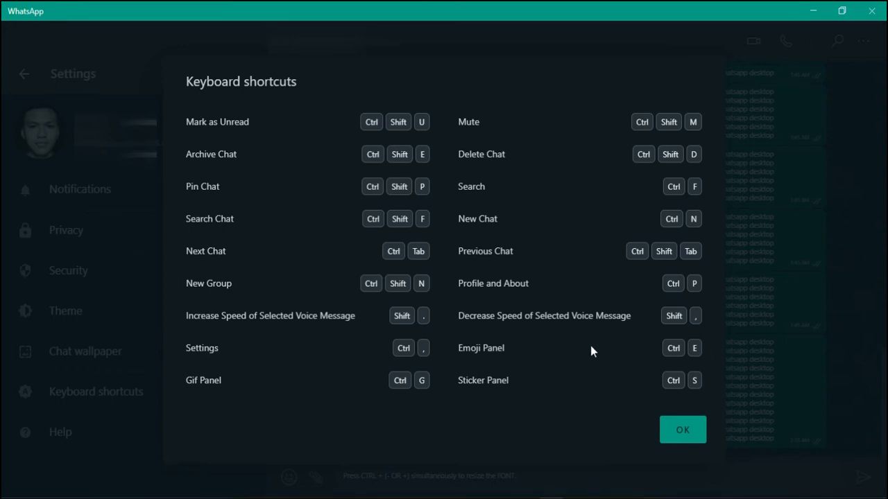
mouse_move(609, 375)
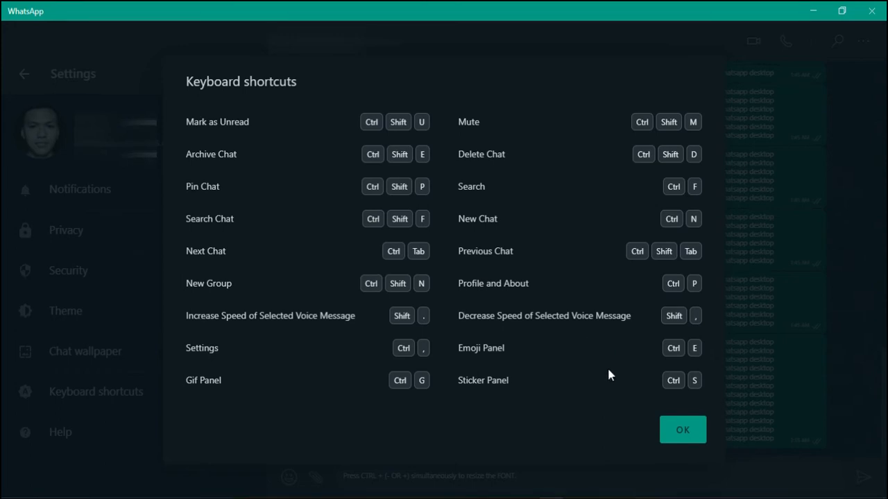
mouse_move(682, 430)
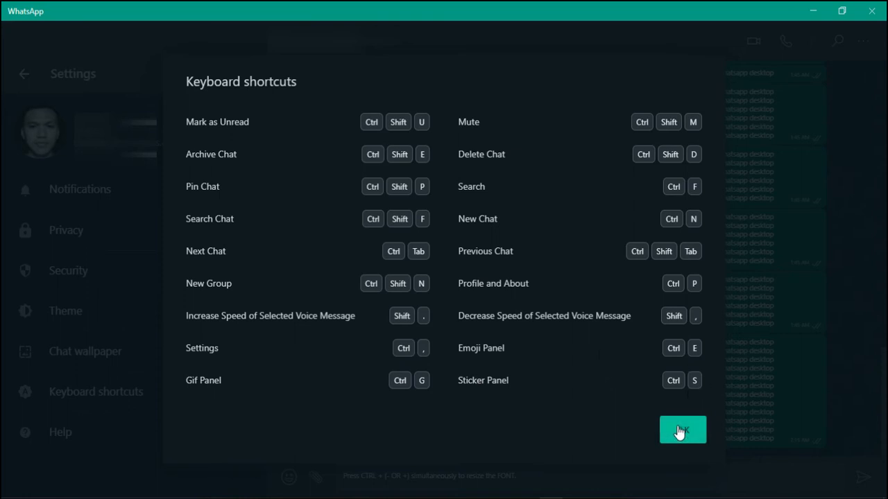
left_click(682, 430)
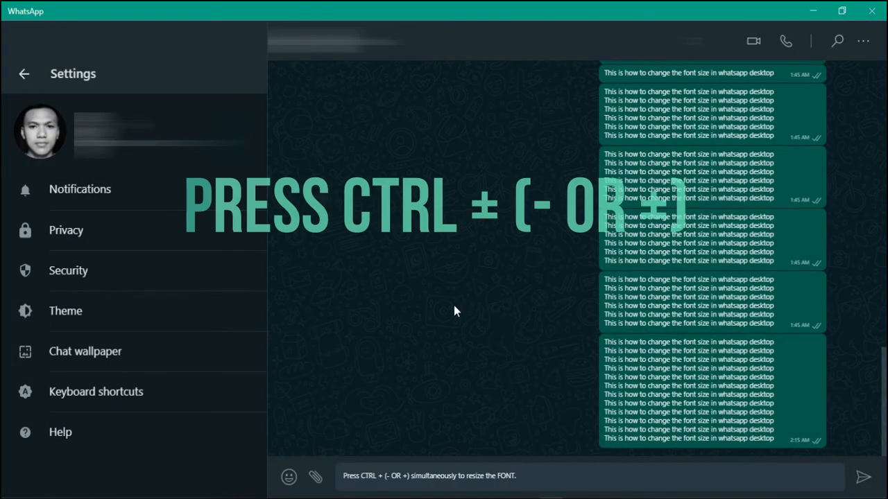